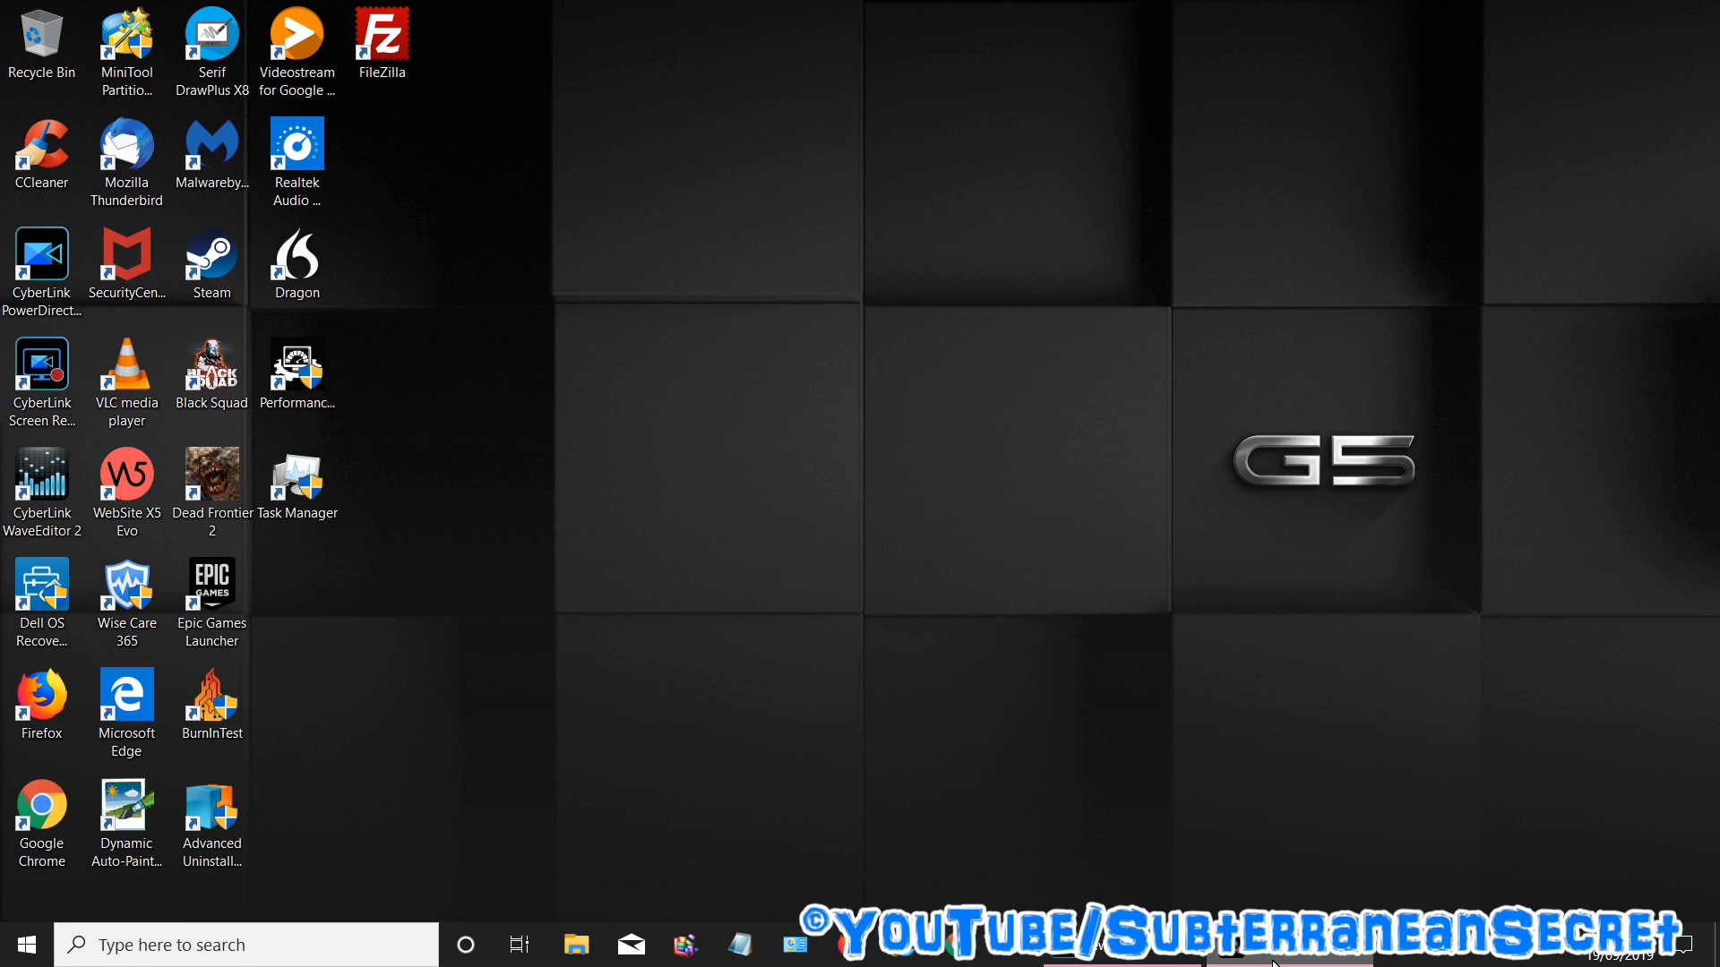
{"action": "mouse_move", "coordinate": [1261, 723]}
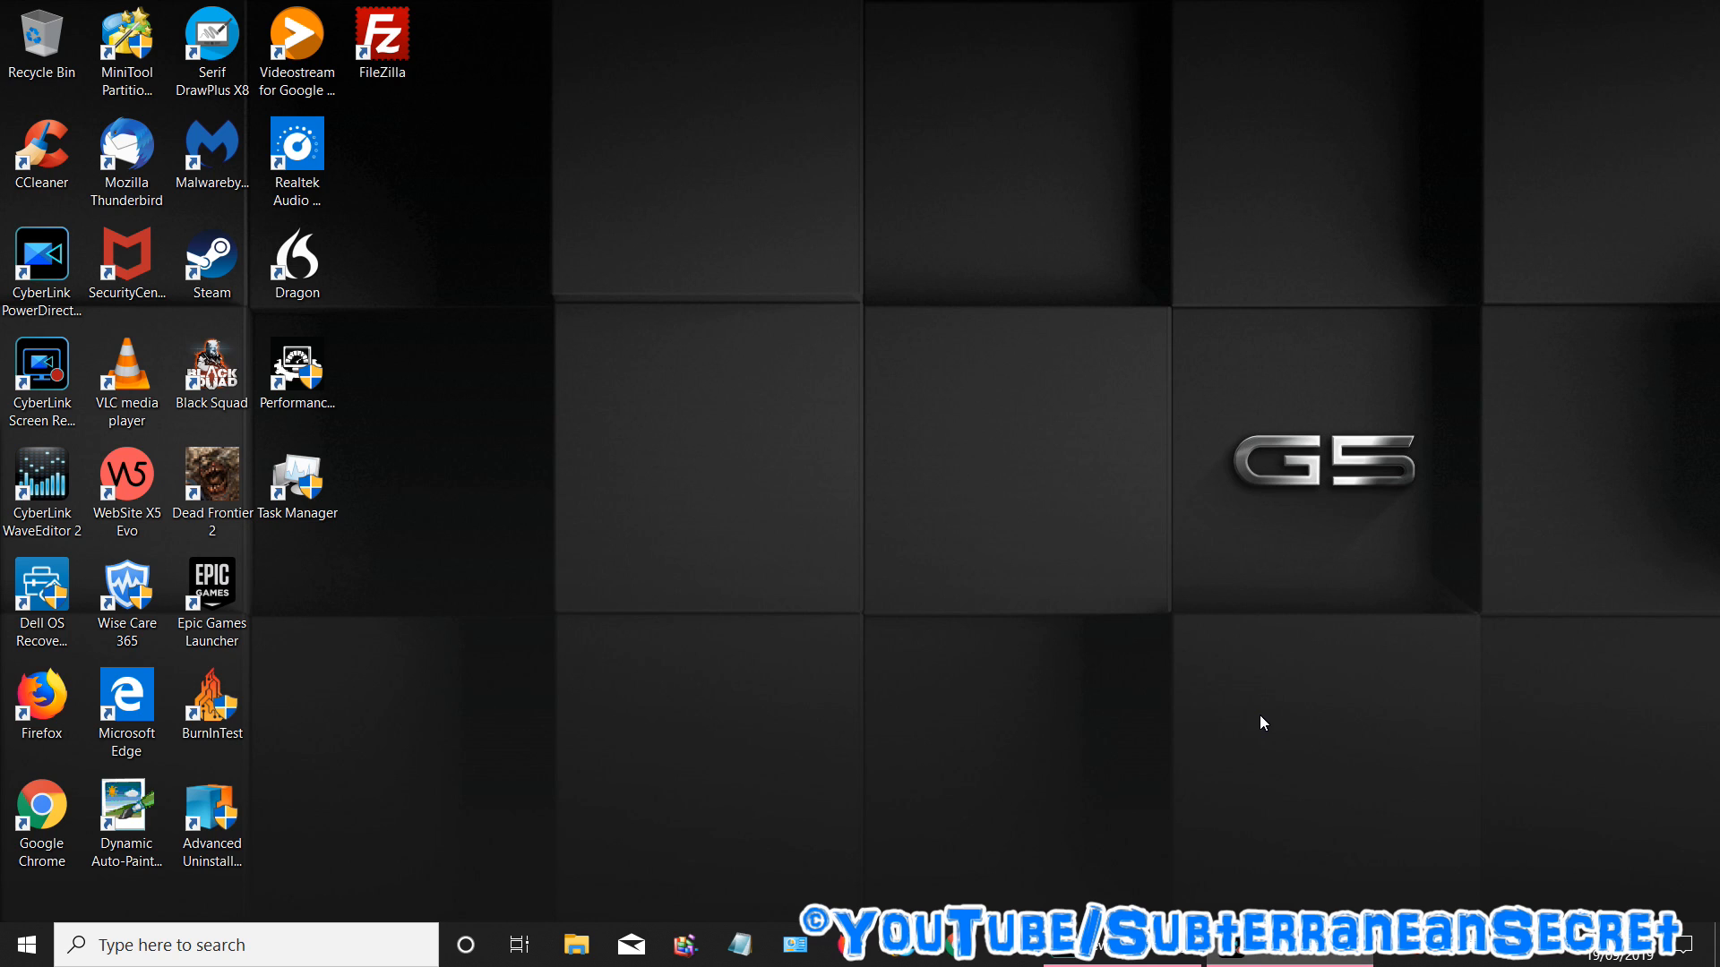
{"action": "mouse_move", "coordinate": [262, 635]}
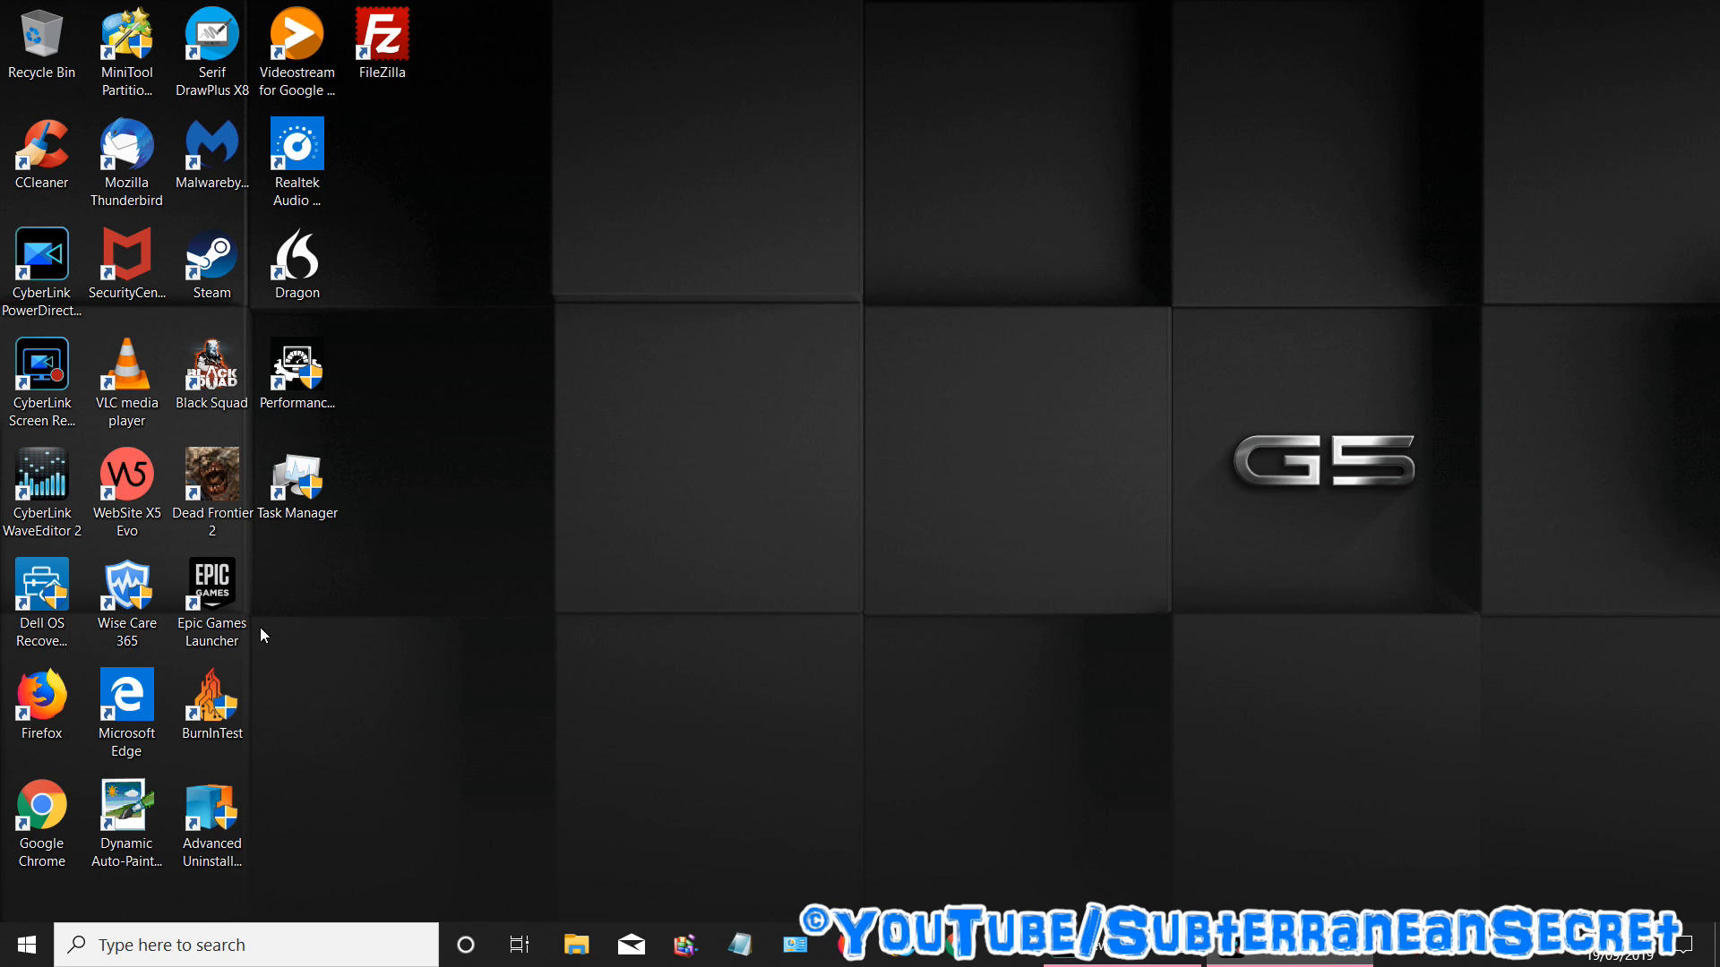
Launch Dell Power Manager from the Start menu app list to view battery information
{"action": "left_click", "coordinate": [24, 944]}
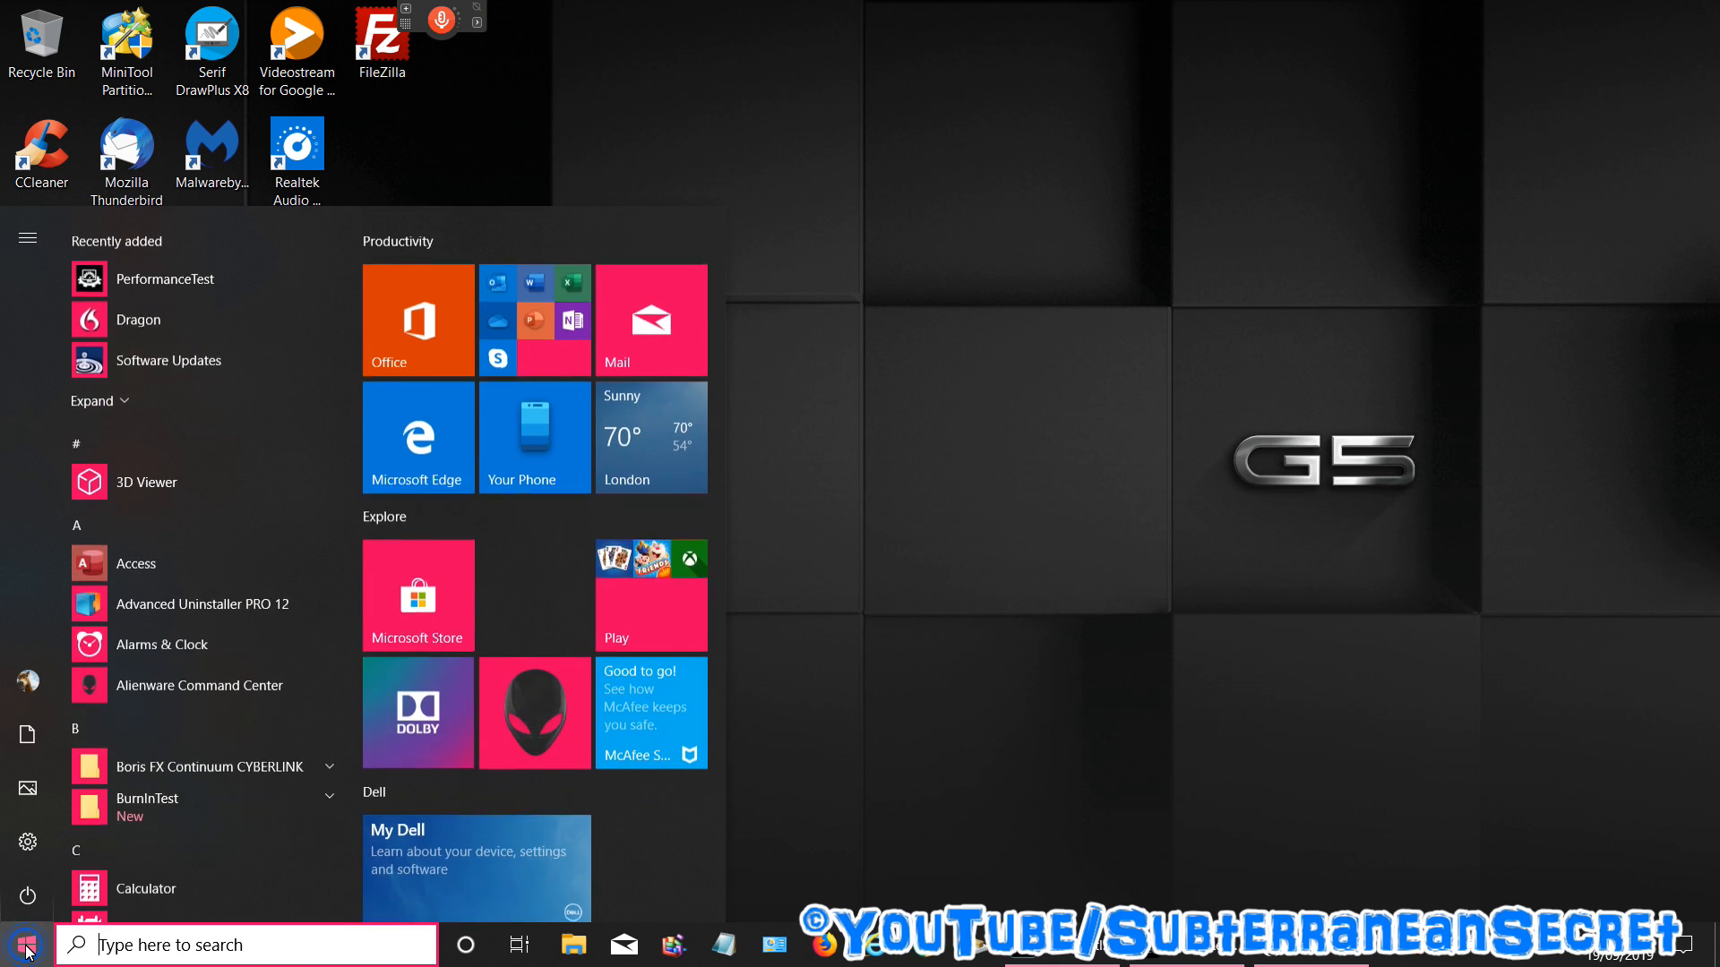
{"action": "scroll", "scroll_direction": "down", "scroll_amount": 3}
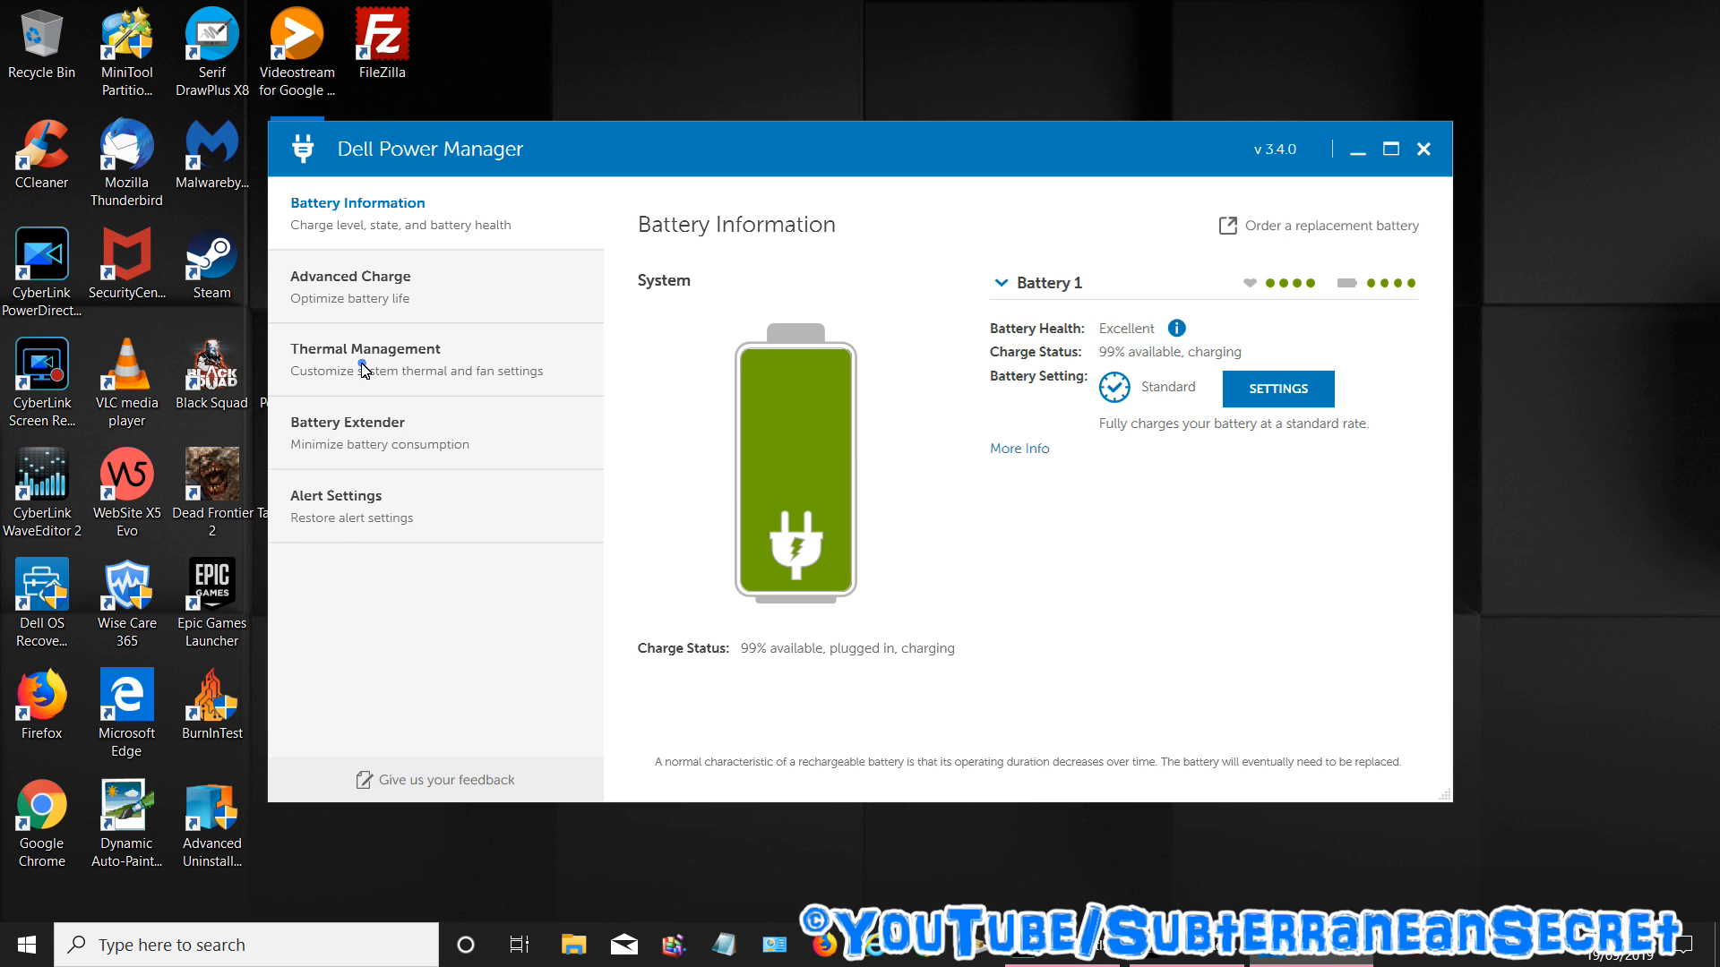
Switch Dell Power Manager to the Thermal Management page showing the Quiet setting
{"action": "left_click", "coordinate": [366, 360]}
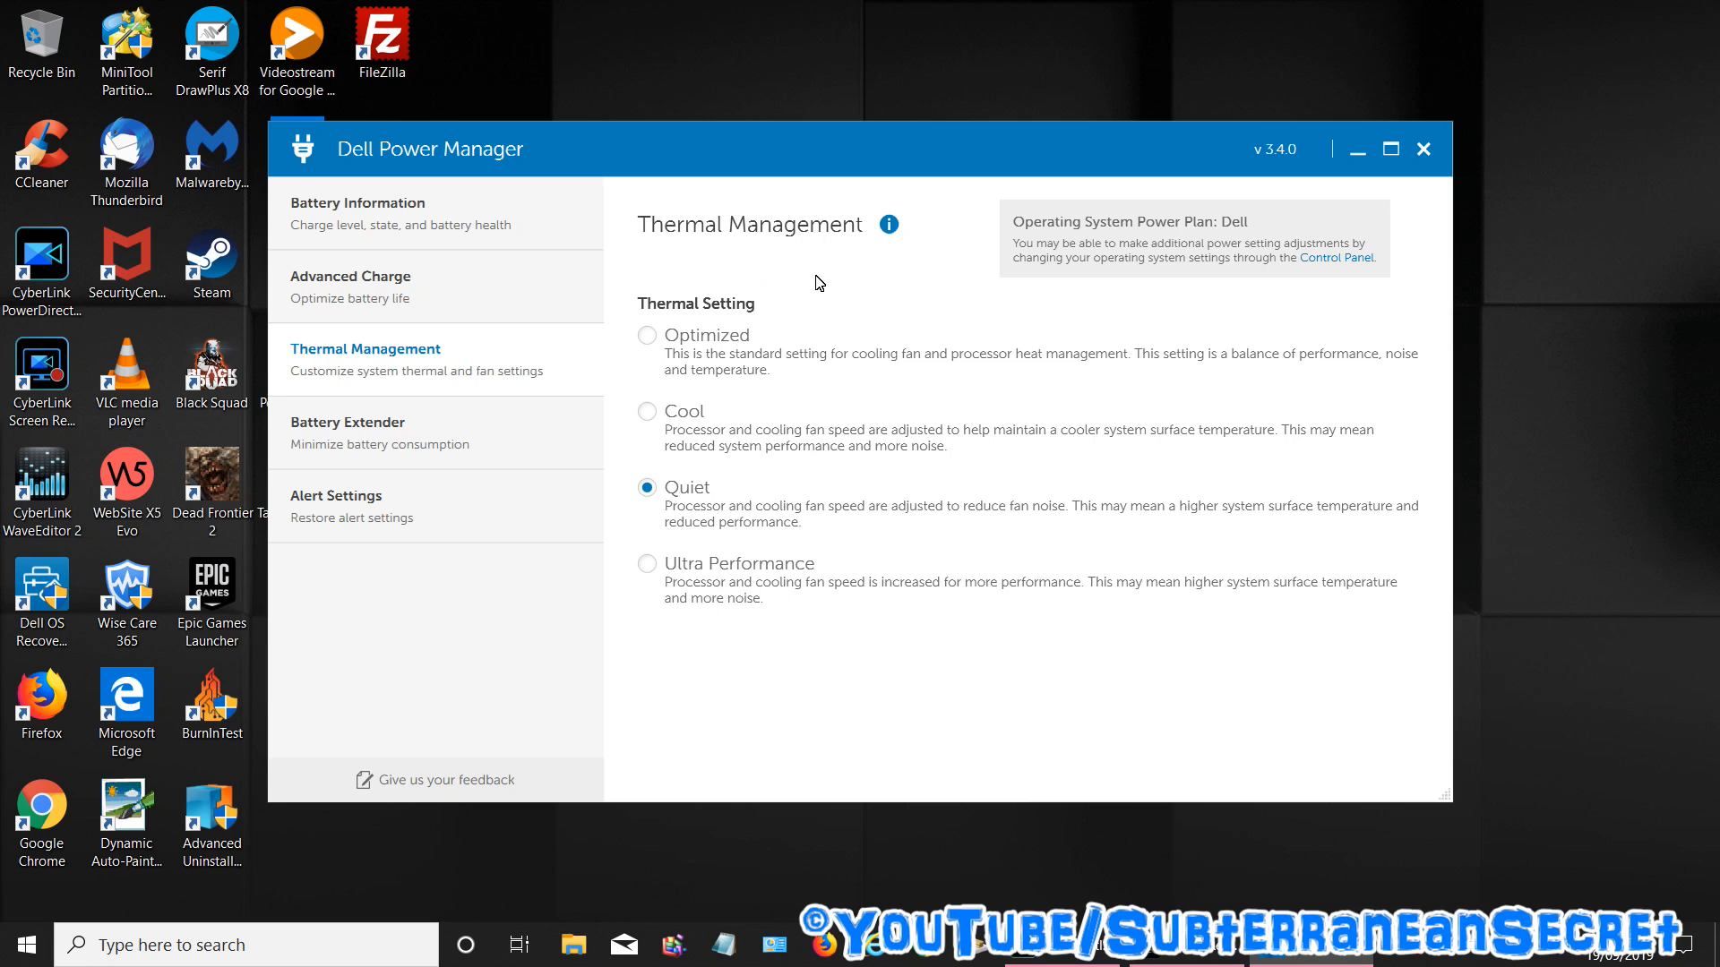
{"action": "mouse_move", "coordinate": [826, 288]}
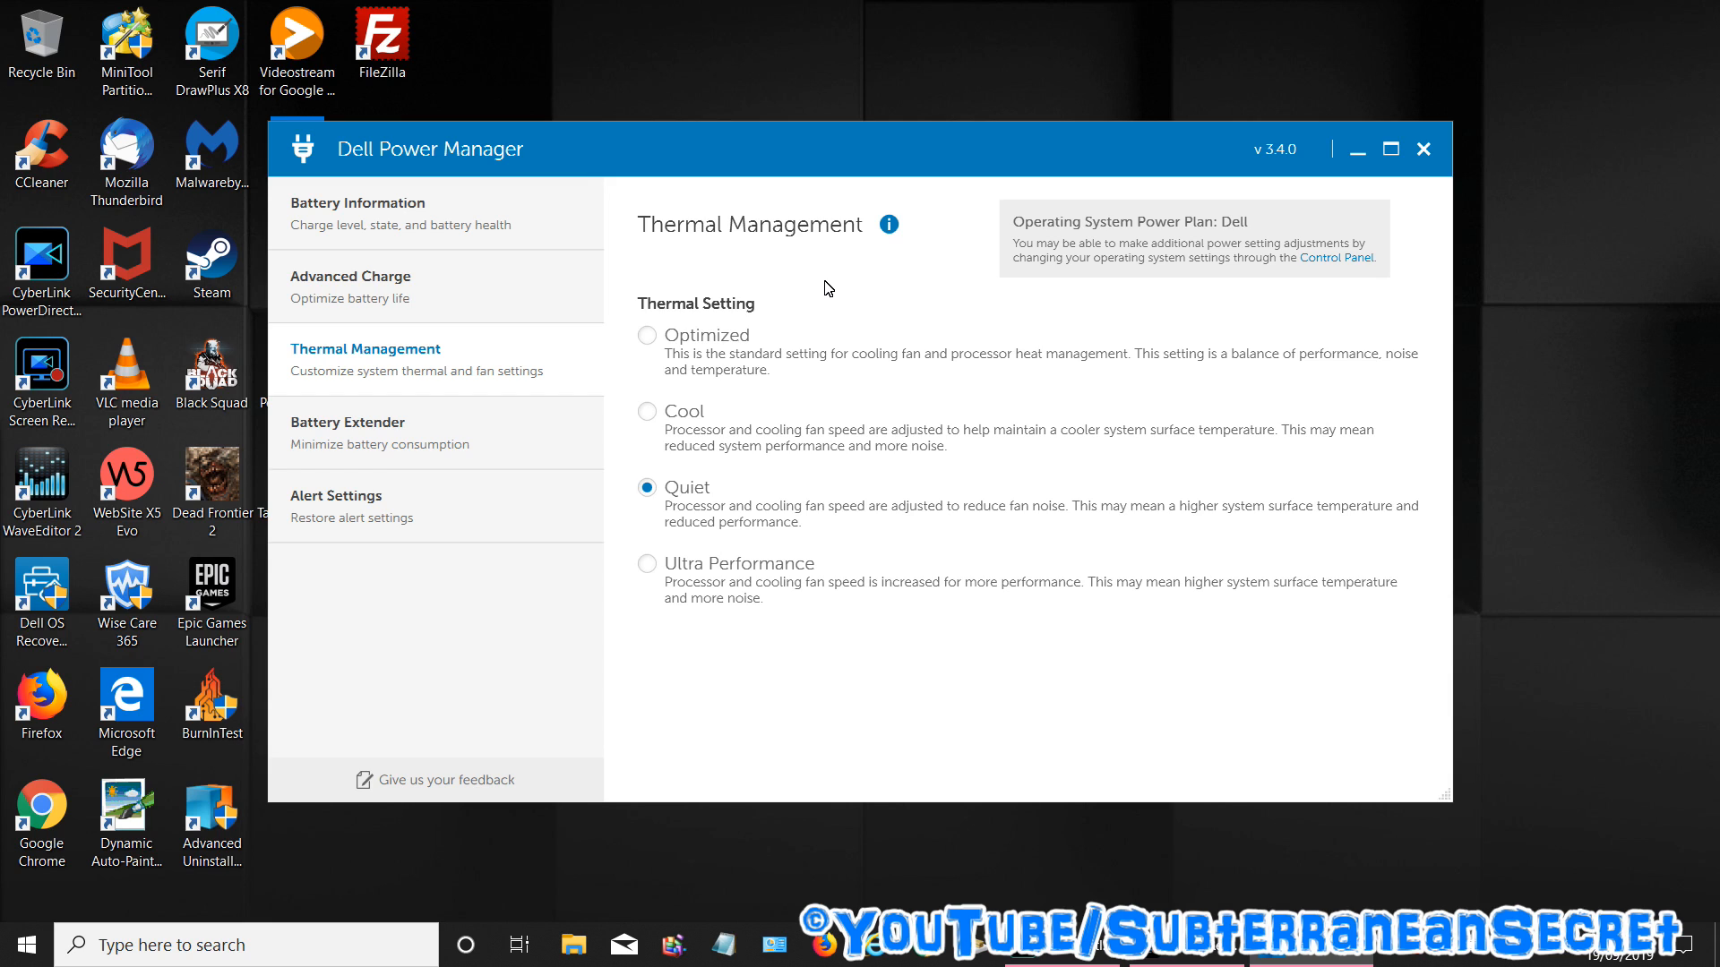
{"action": "mouse_move", "coordinate": [690, 367]}
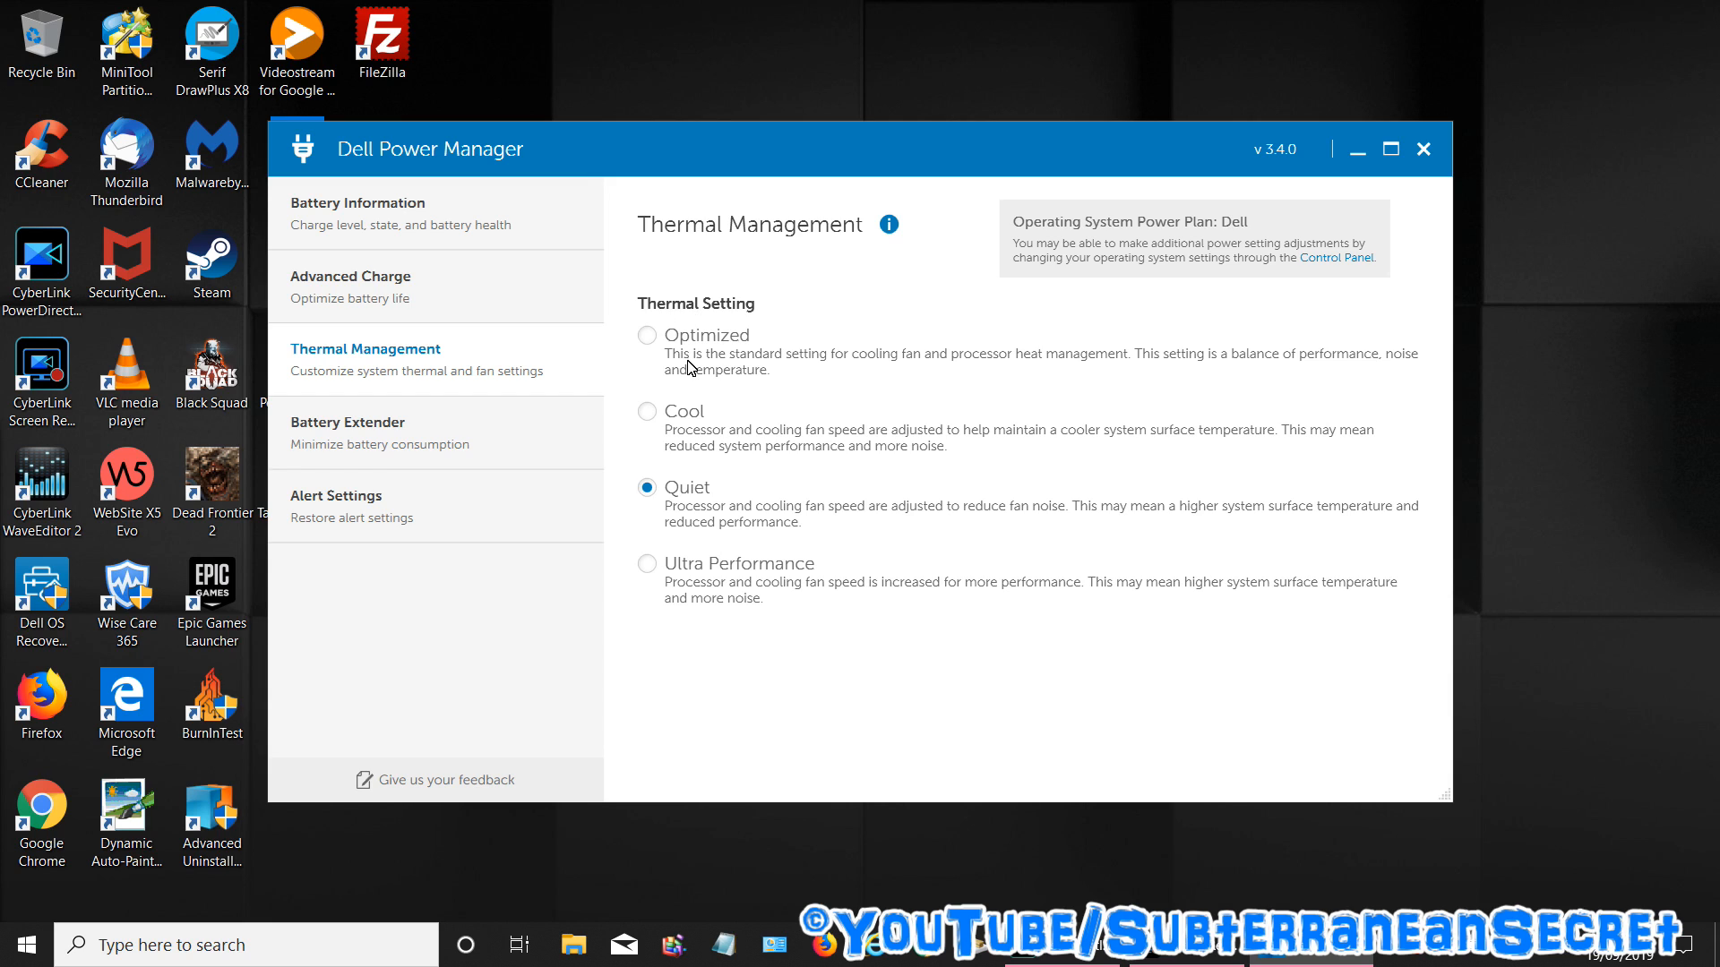
{"action": "mouse_move", "coordinate": [680, 509]}
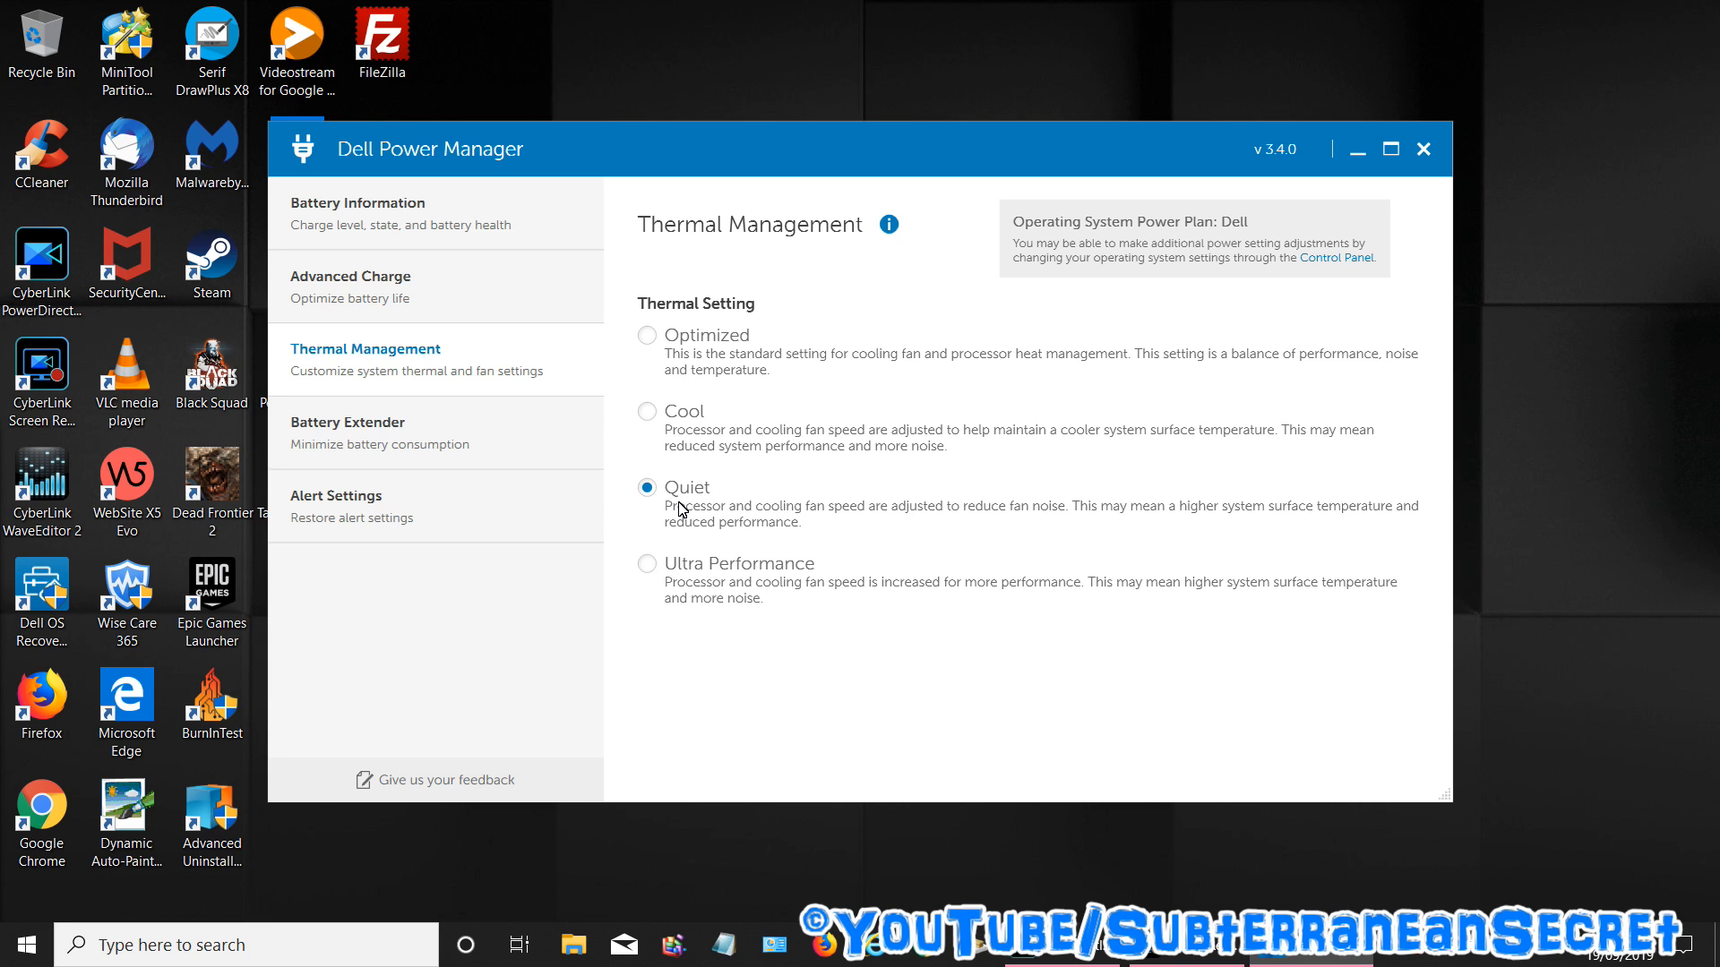
{"action": "mouse_move", "coordinate": [953, 534]}
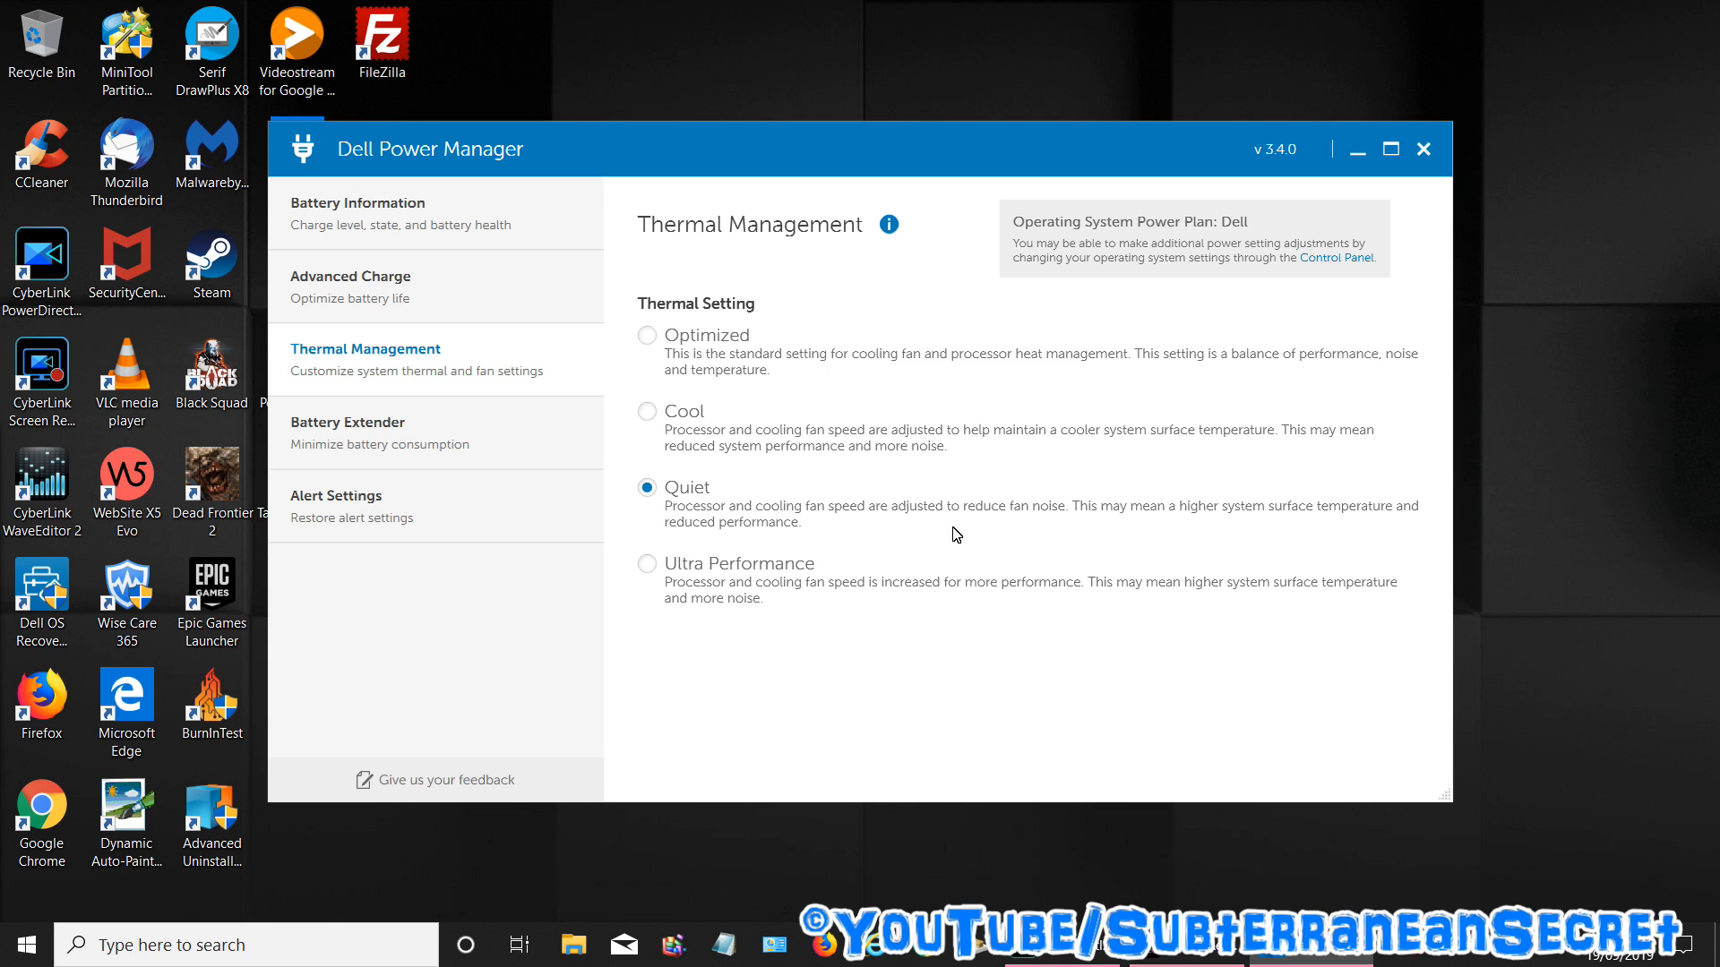
{"action": "mouse_move", "coordinate": [737, 534]}
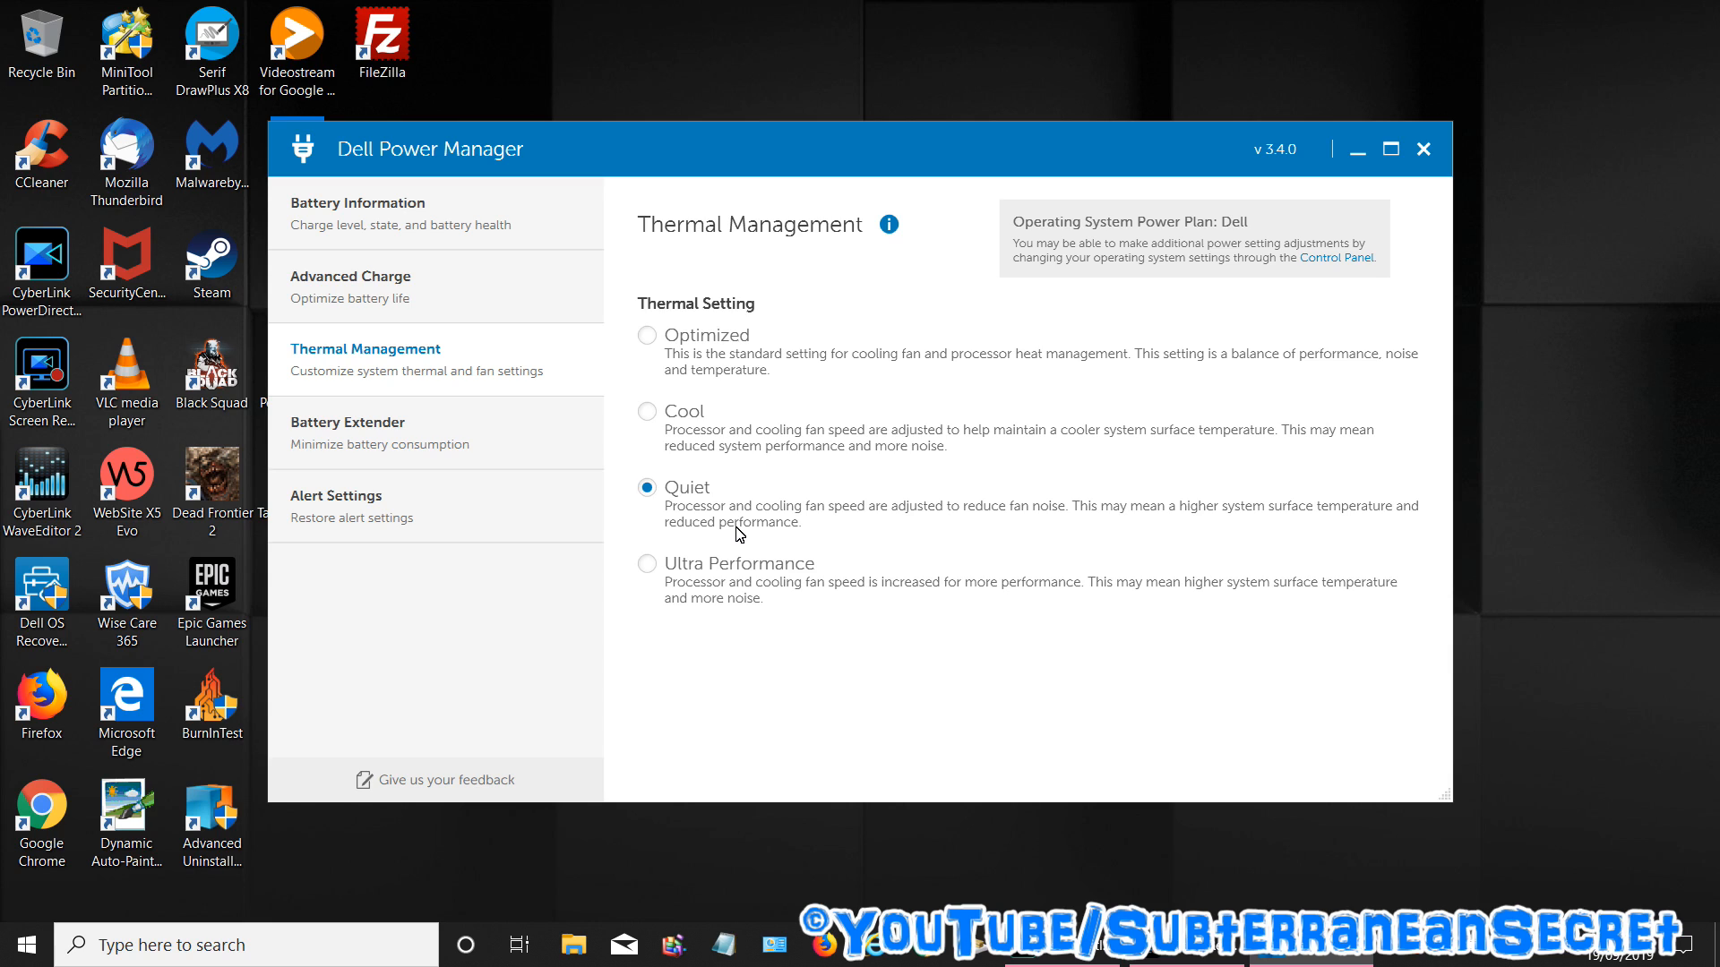
{"action": "mouse_move", "coordinate": [673, 582]}
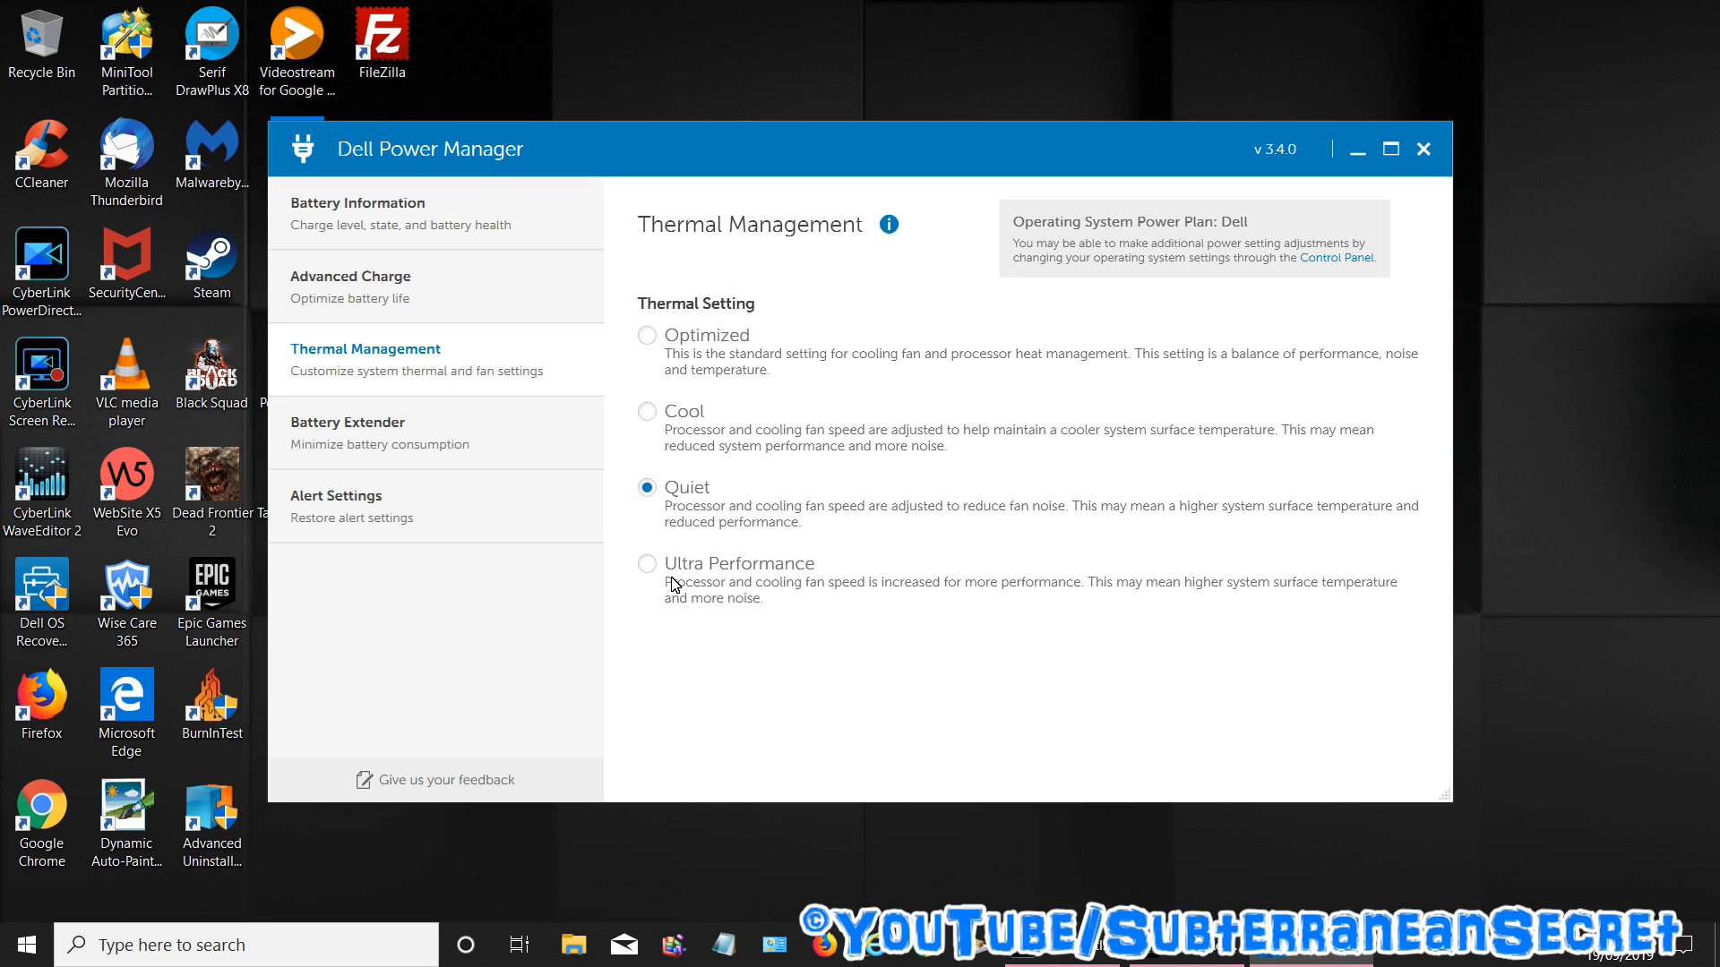
{"action": "mouse_move", "coordinate": [680, 430]}
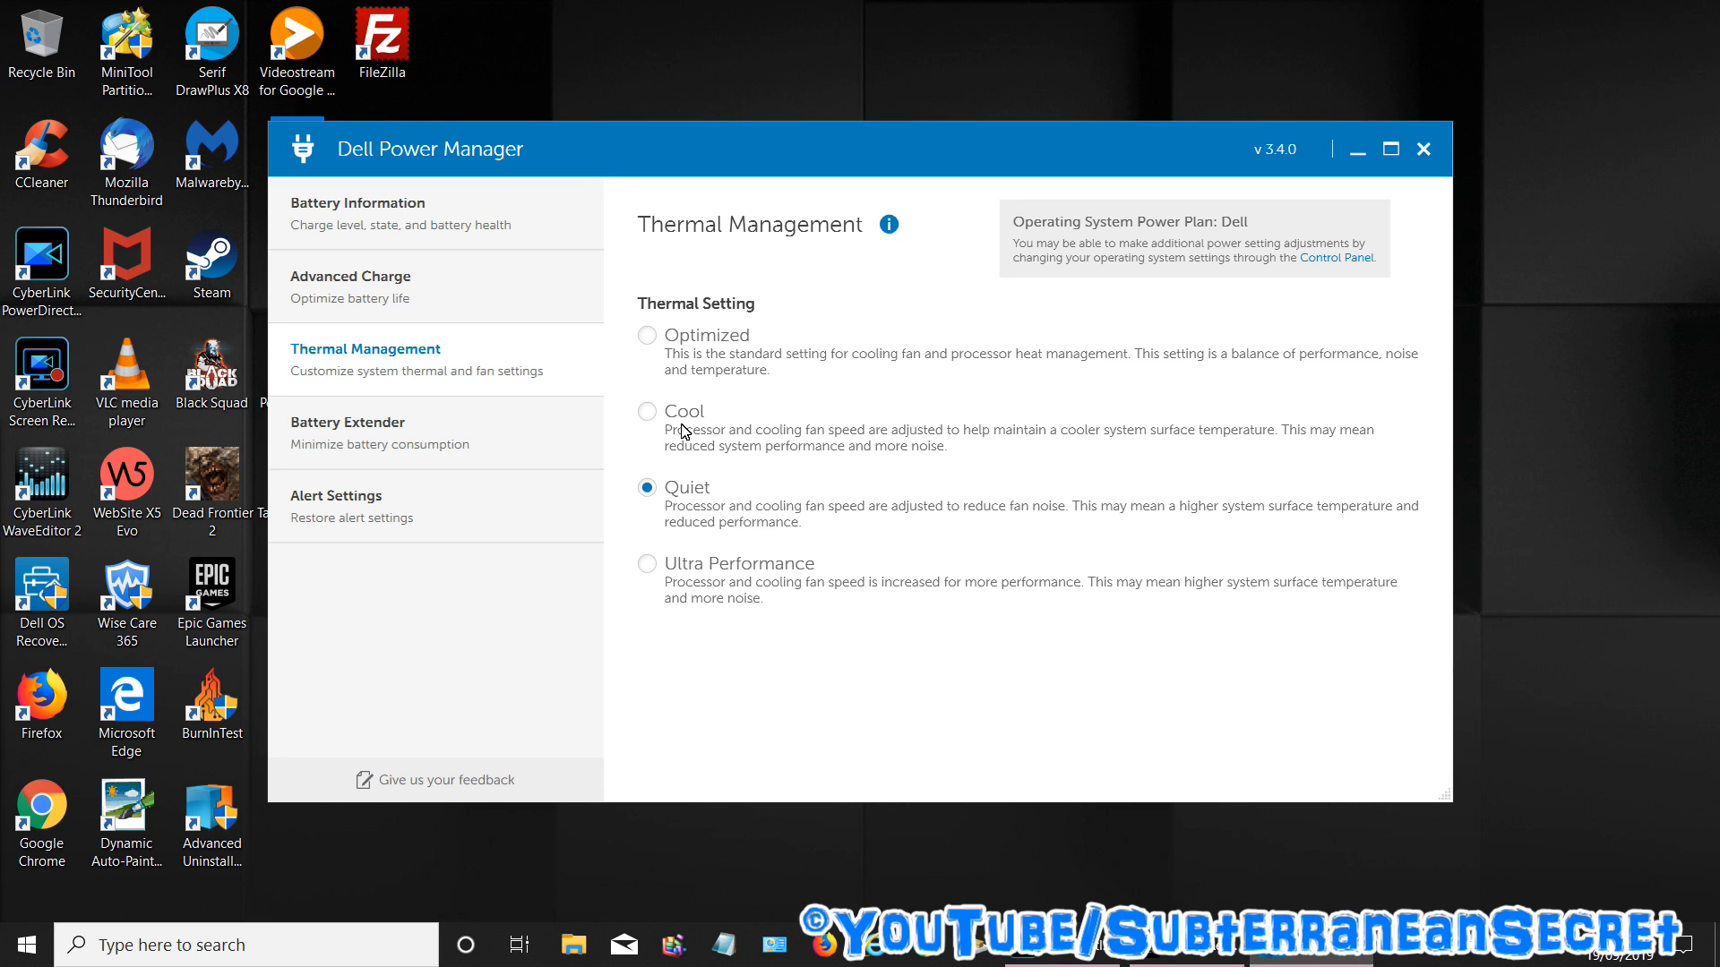